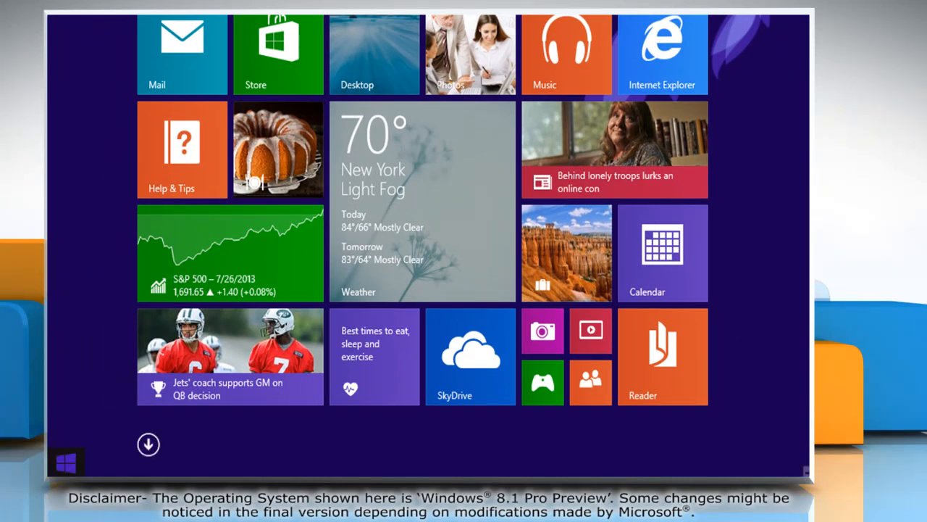
- Open Control Panel from the Start button's right-click quick link menu
right_click(65, 462)
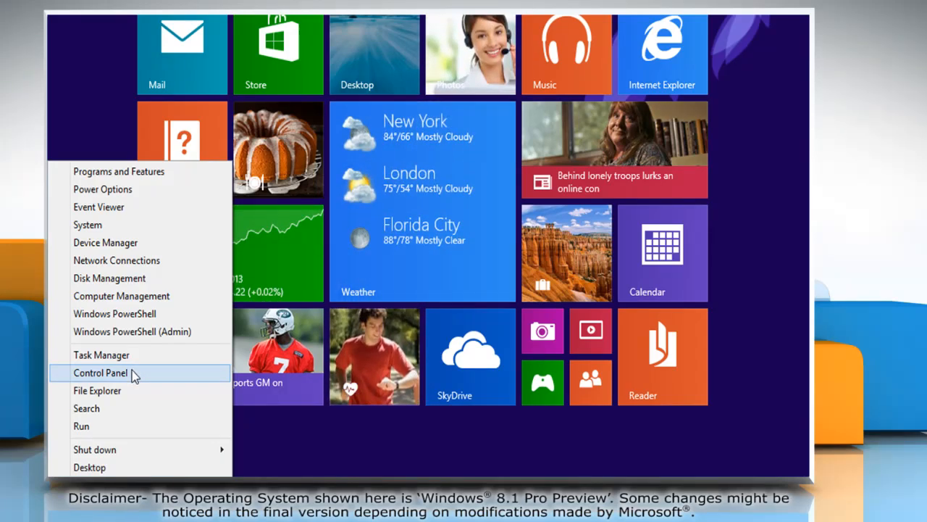
click(101, 373)
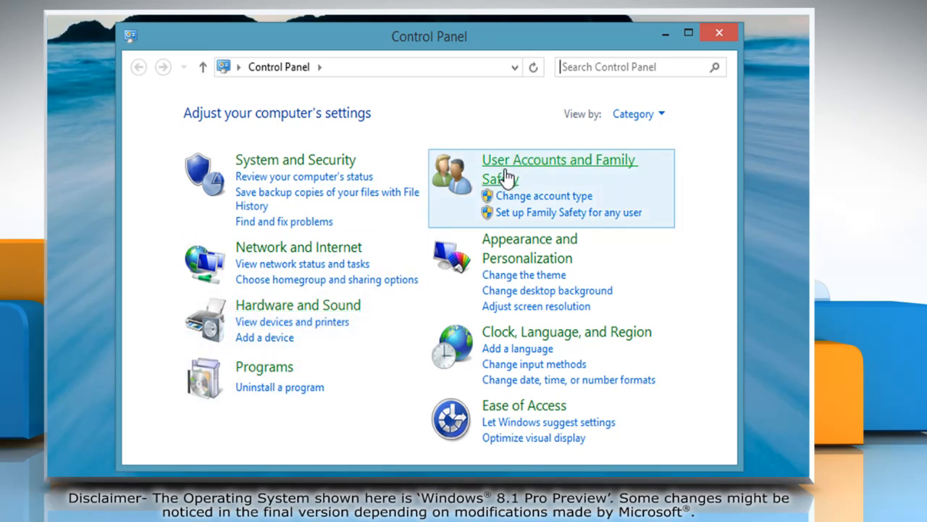
- Go to the User Accounts page in Control Panel
click(559, 169)
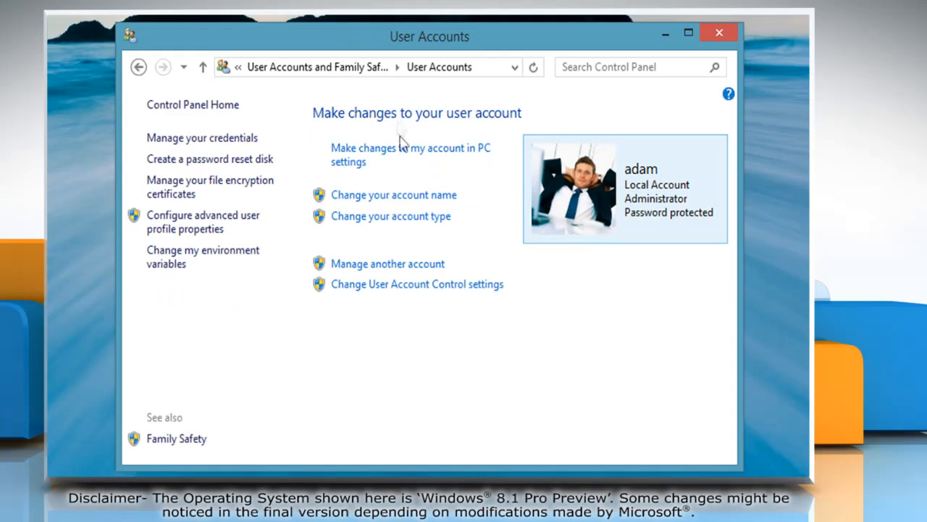
mouse_move(404, 284)
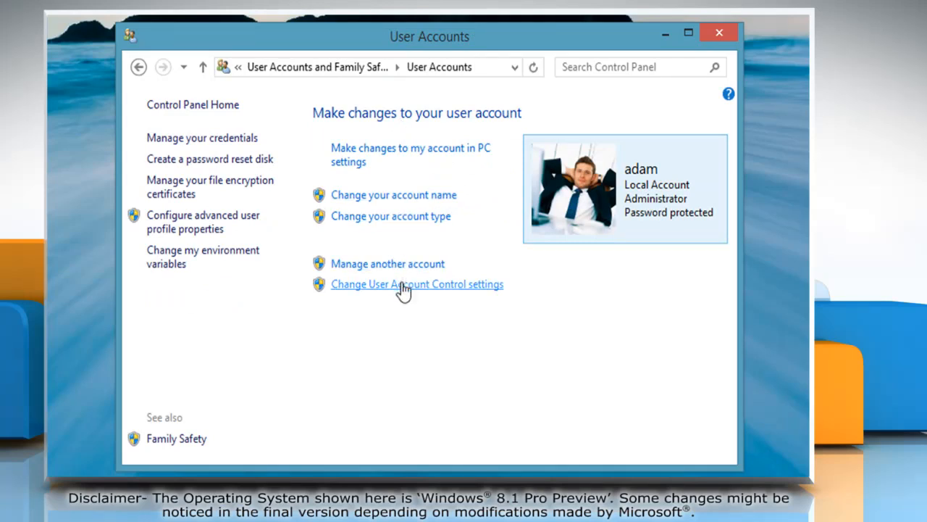
- Lower the UAC slider one notch to 'notify me only, do not dim my desktop' and save
click(416, 283)
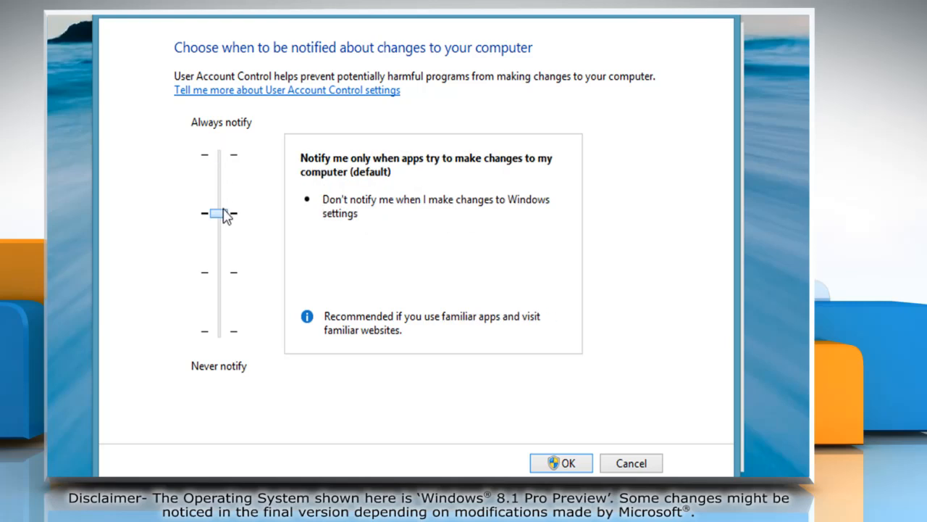
drag(219, 213, 219, 271)
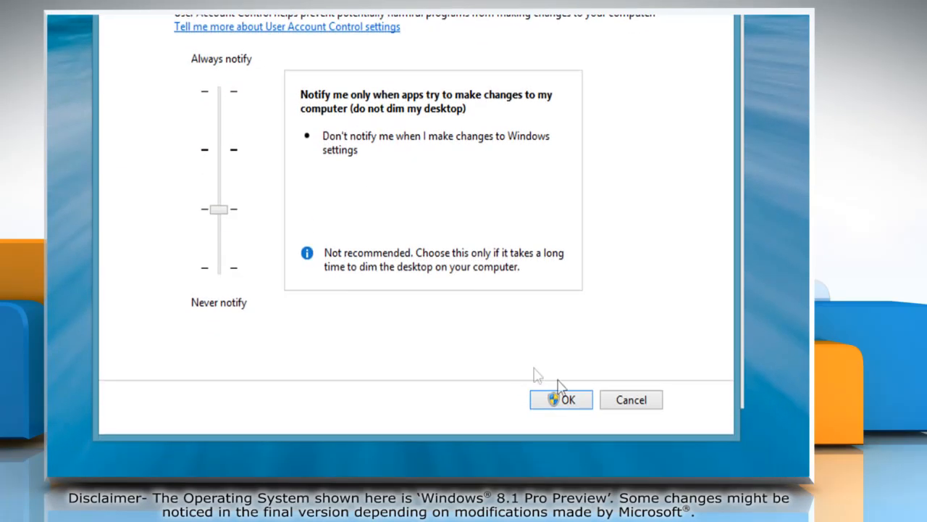
click(560, 399)
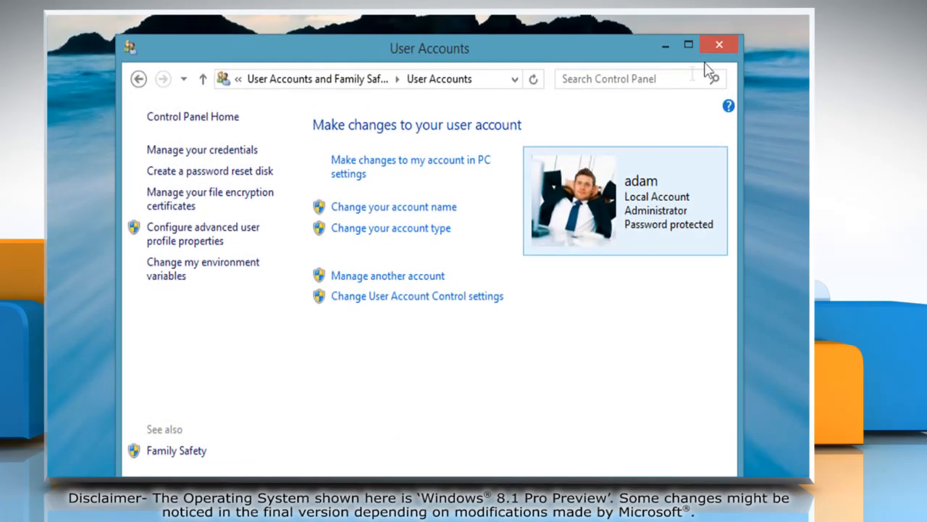
- Close the User Accounts window to return to the desktop
click(719, 45)
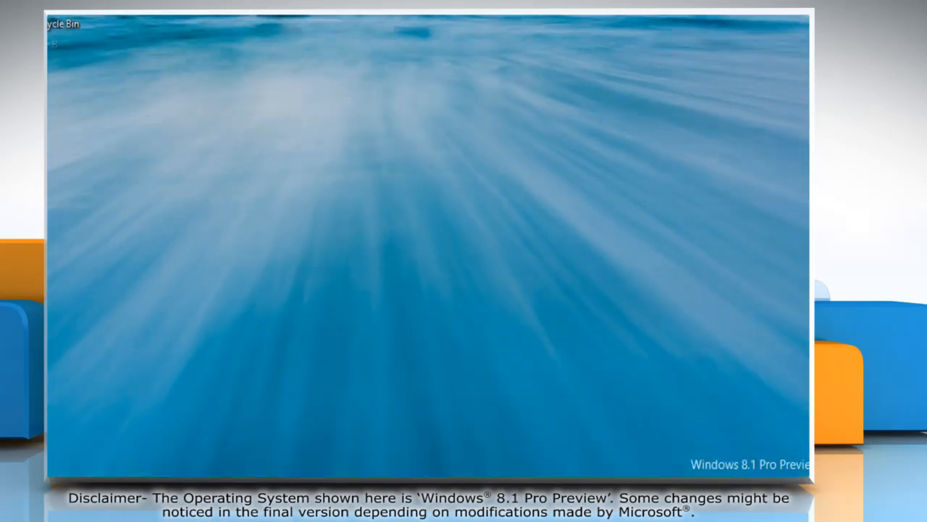